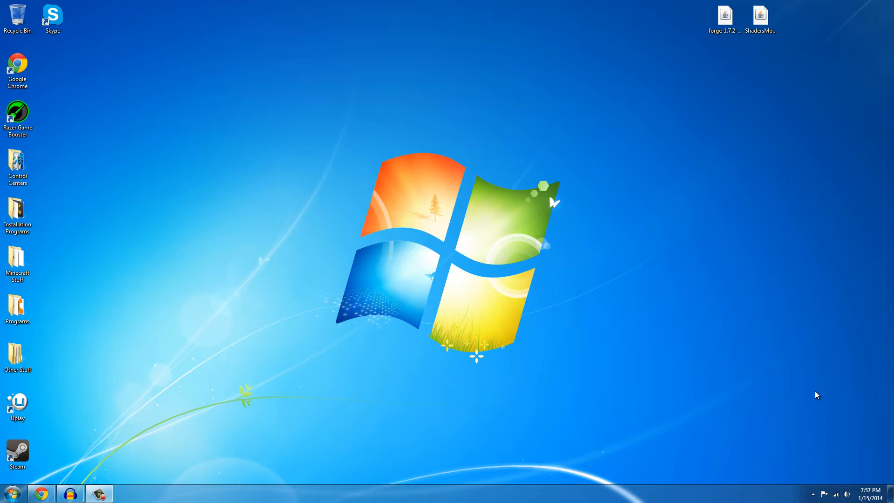
{"action": "mouse_move", "coordinate": [397, 421]}
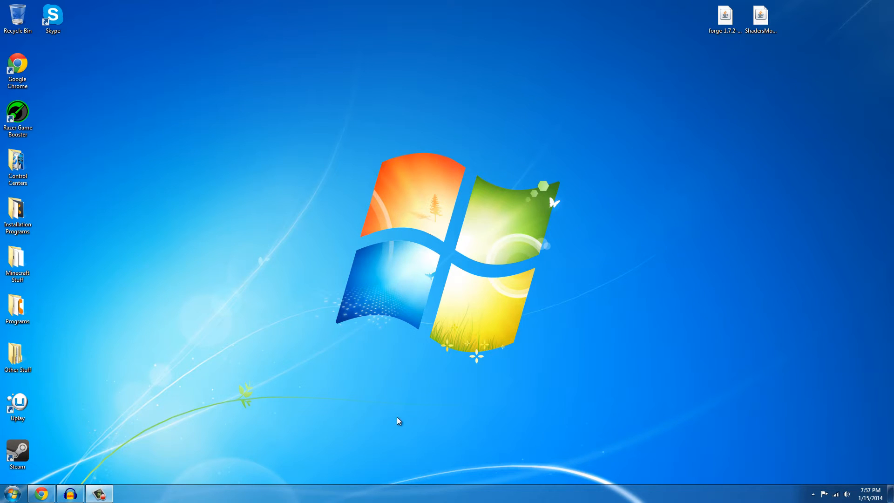
{"action": "mouse_move", "coordinate": [129, 460]}
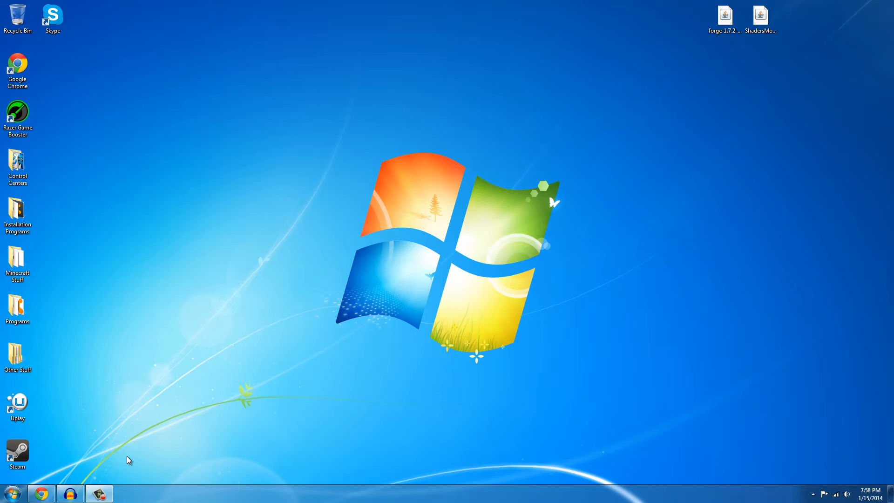
{"action": "mouse_move", "coordinate": [80, 460]}
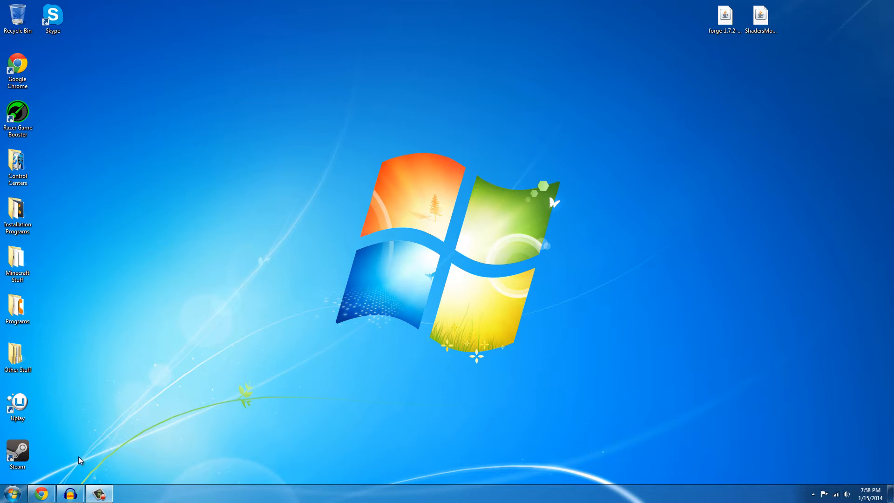
{"action": "mouse_move", "coordinate": [81, 463]}
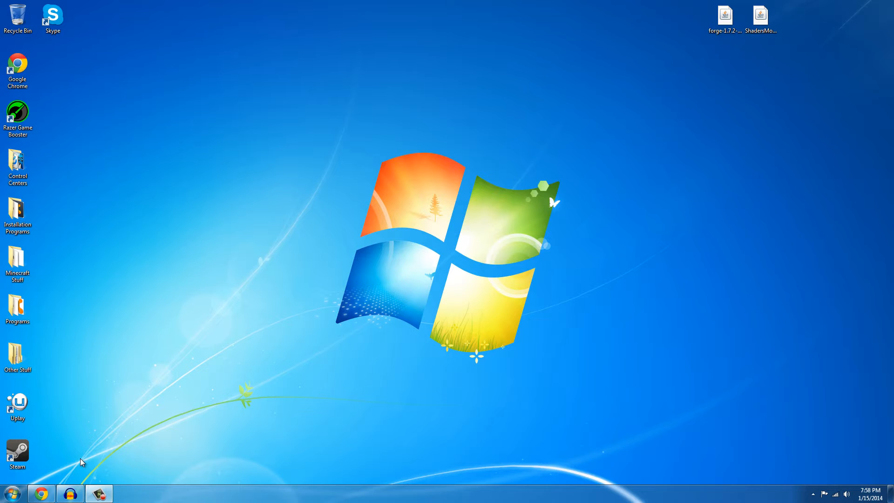
{"action": "mouse_move", "coordinate": [52, 451]}
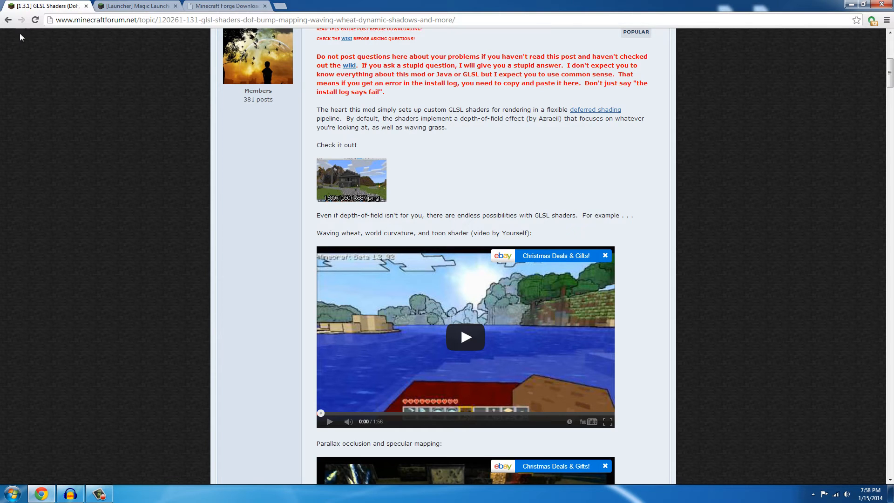
{"action": "mouse_move", "coordinate": [36, 9]}
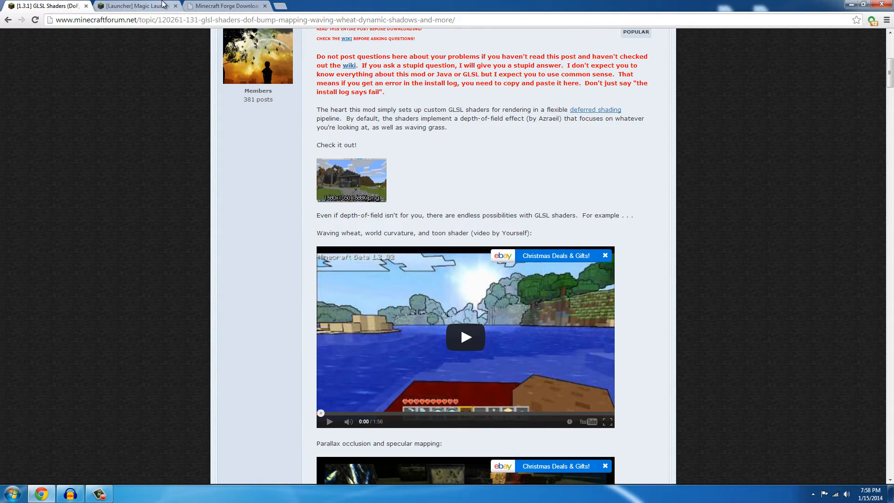
Step: Glance at the Magic Launcher forum tab, then view the Forge Downloads page for 1.7.2
{"action": "left_click", "coordinate": [126, 6]}
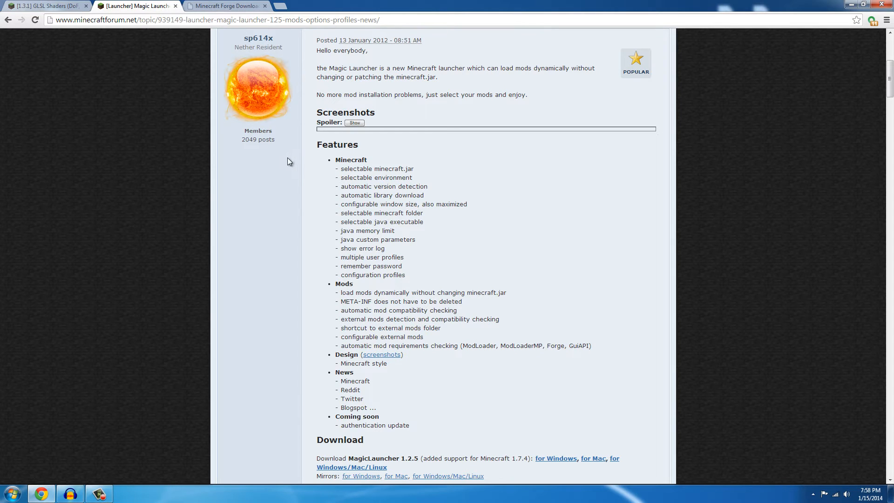
{"action": "left_click", "coordinate": [234, 6]}
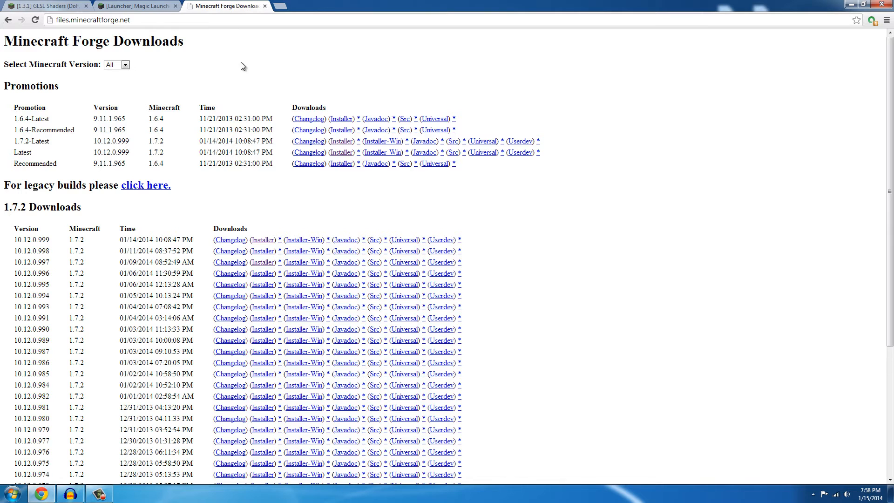
{"action": "mouse_move", "coordinate": [208, 175]}
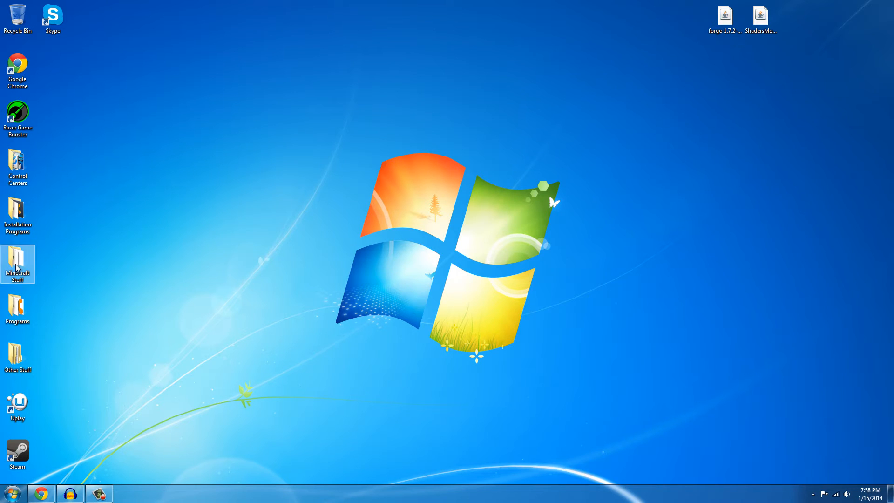
Step: Run Minecraft.exe from the Minecraft Stuff folder once, then close the folder and launcher
{"action": "double_click", "coordinate": [17, 260]}
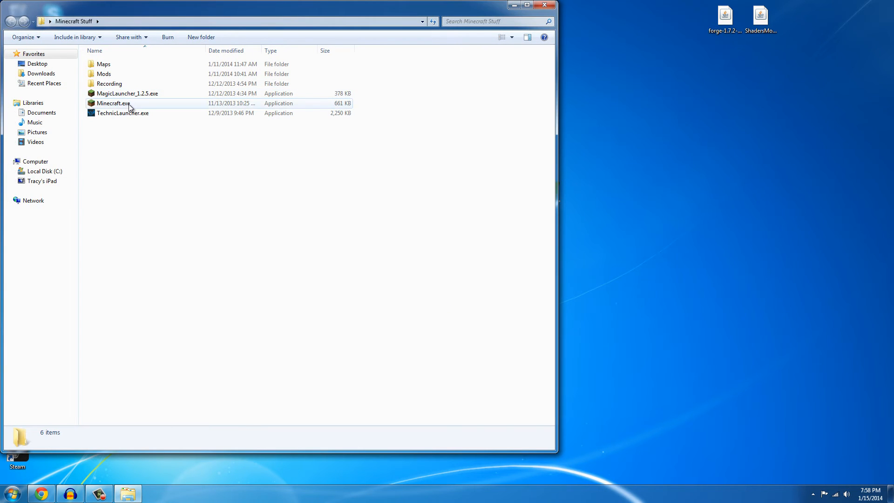
{"action": "double_click", "coordinate": [113, 103]}
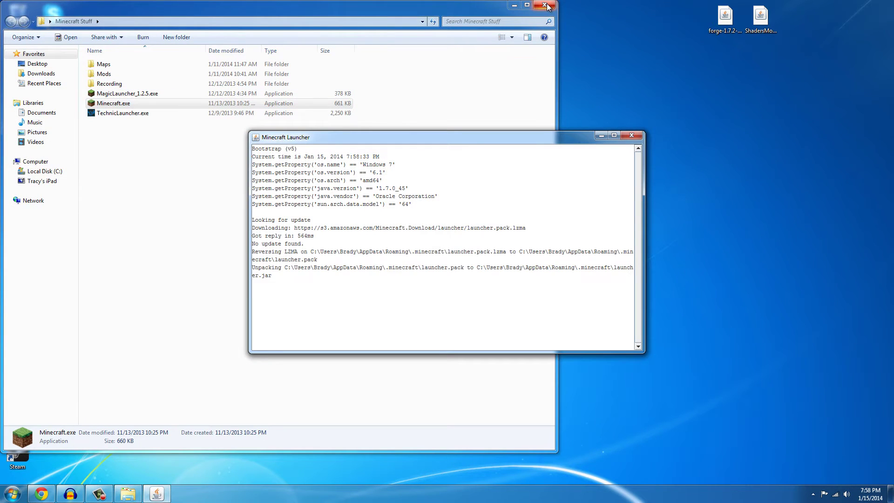
{"action": "left_click", "coordinate": [544, 5]}
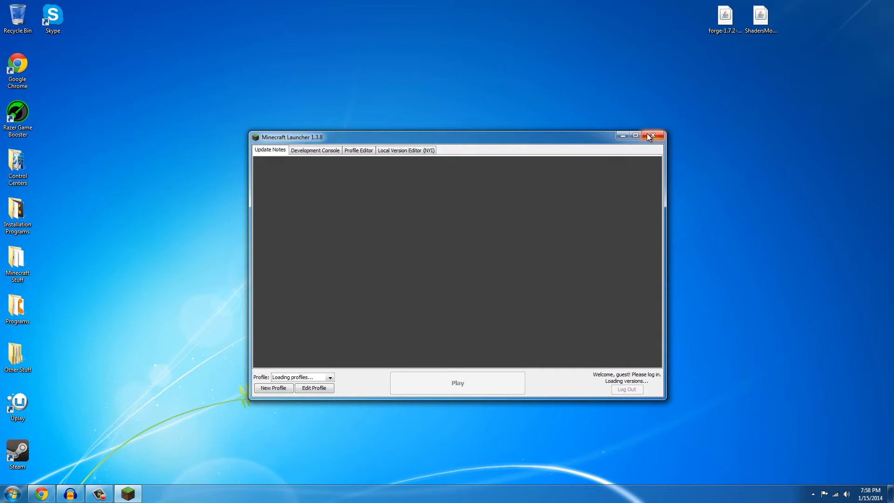
{"action": "left_click", "coordinate": [653, 135]}
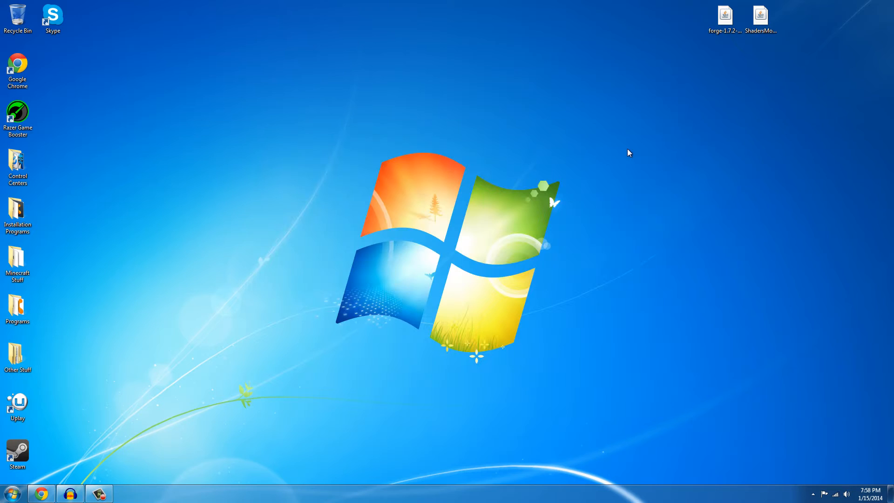
{"action": "mouse_move", "coordinate": [18, 267]}
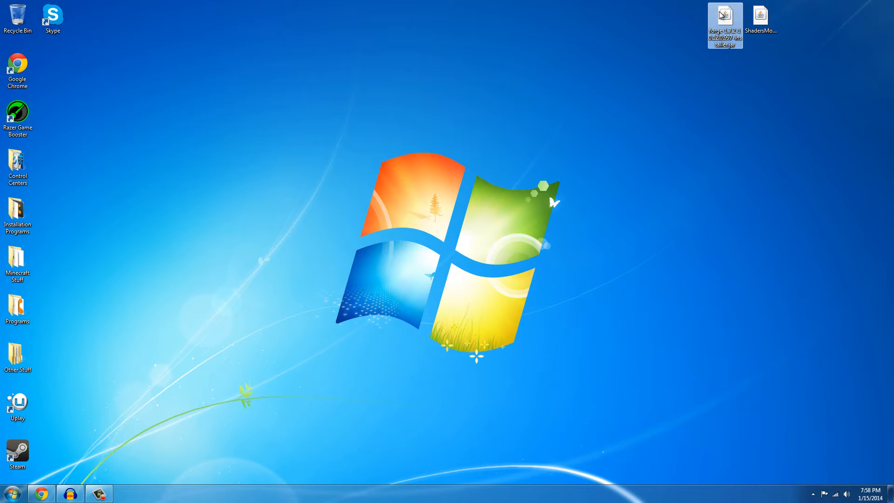
Step: Run the forge-1.7.2 installer and install the Forge 10.12.0.997 client profile
{"action": "double_click", "coordinate": [726, 16]}
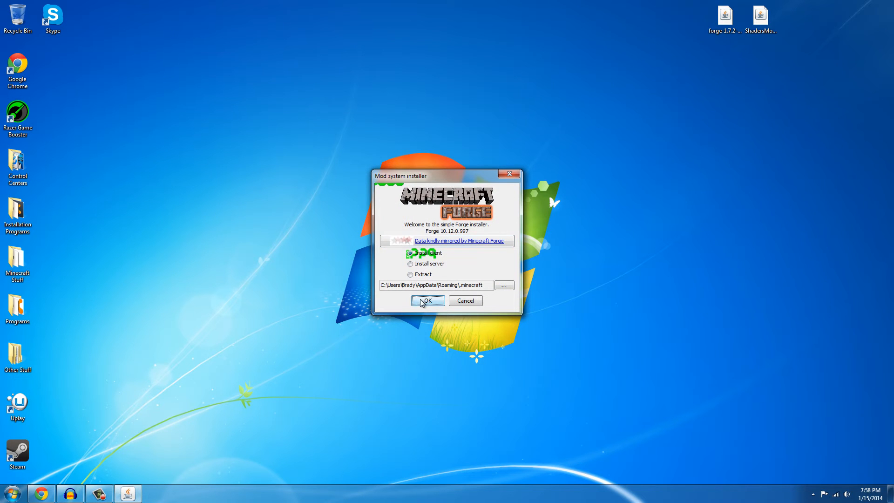
{"action": "left_click", "coordinate": [428, 300]}
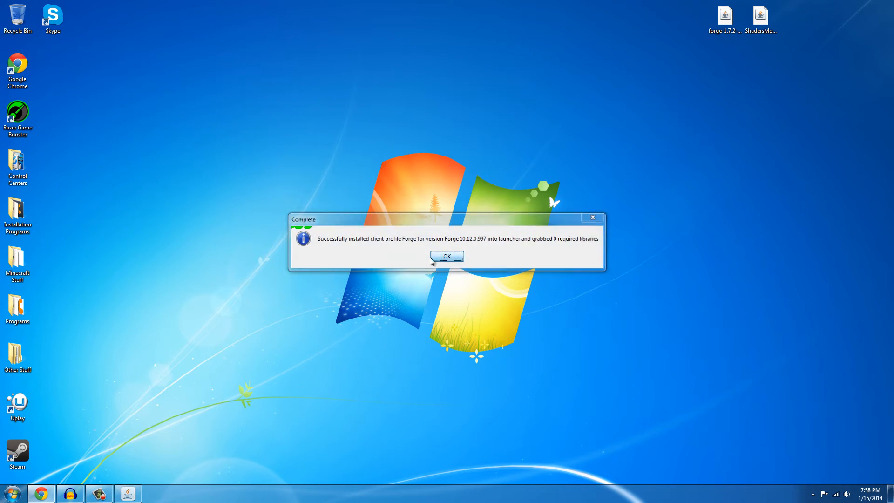
{"action": "left_click", "coordinate": [446, 257]}
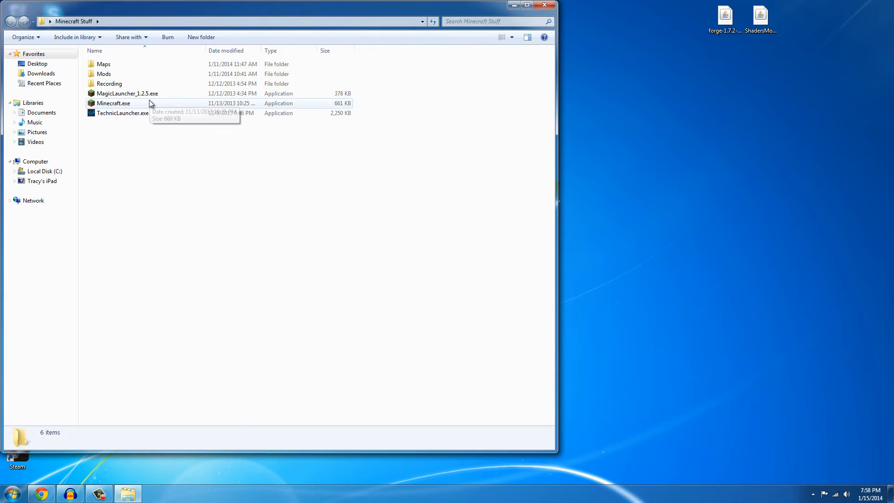
Step: Start the Minecraft launcher with the logged-in account, select the Forge profile and press Play
{"action": "double_click", "coordinate": [113, 102]}
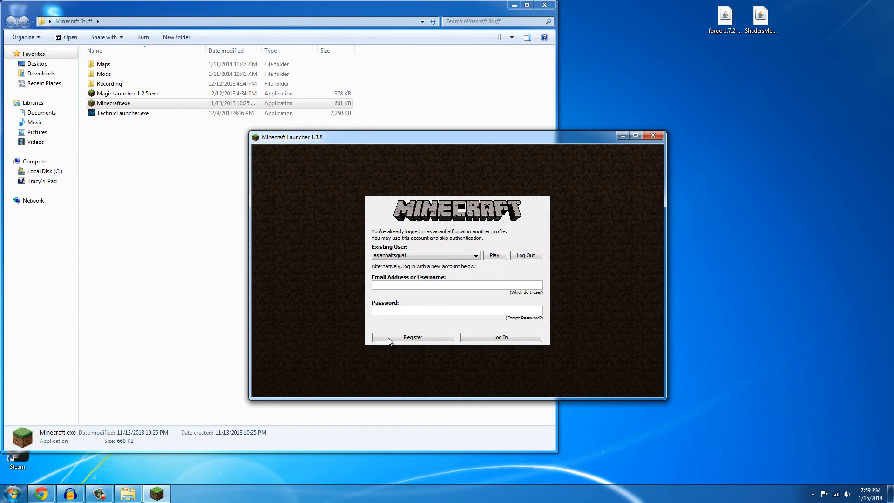
{"action": "left_click", "coordinate": [495, 255]}
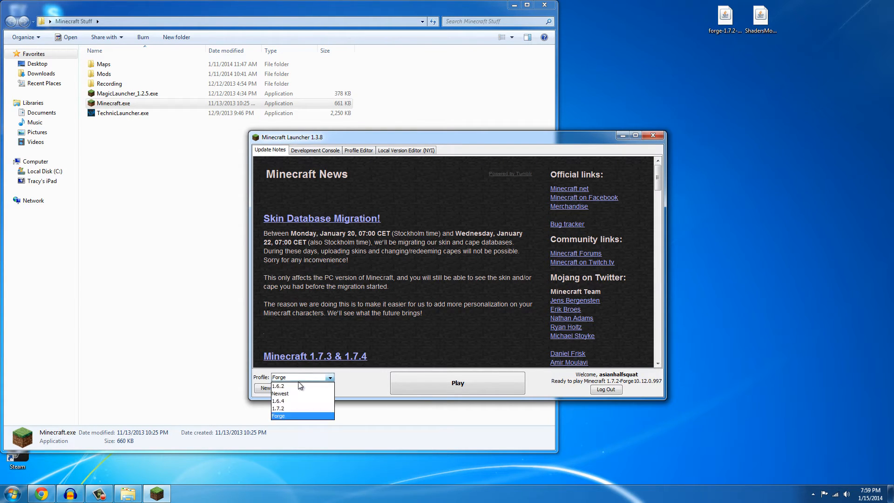
{"action": "left_click", "coordinate": [278, 416]}
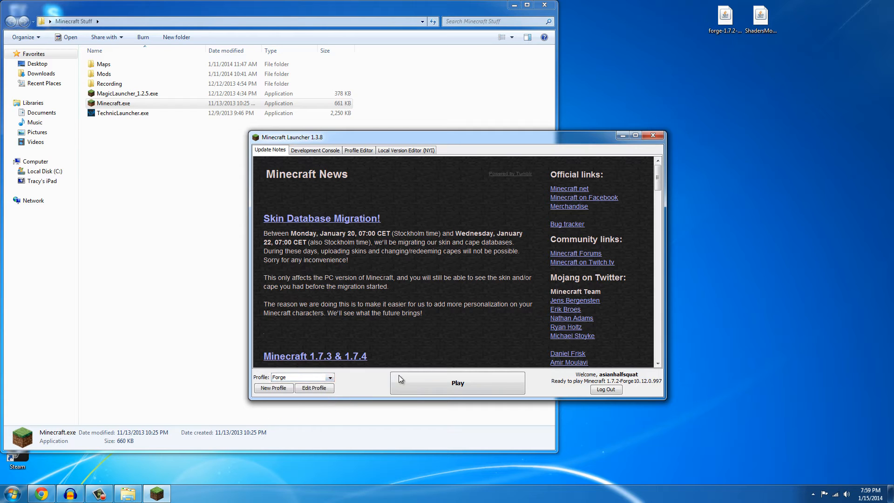
{"action": "left_click", "coordinate": [458, 383]}
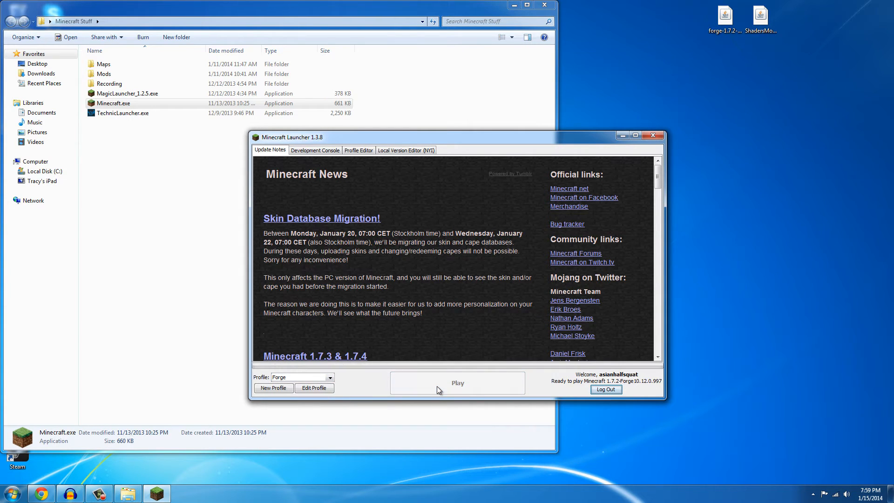
{"action": "left_click", "coordinate": [457, 383]}
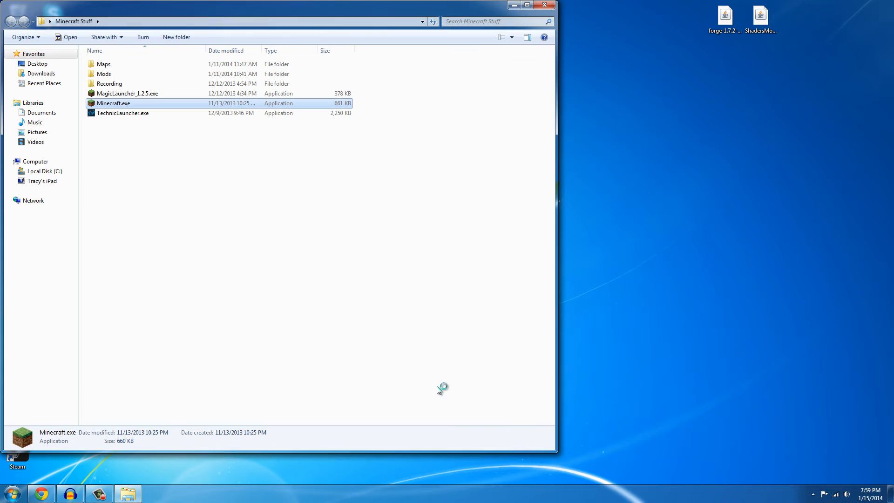
Step: Relaunch Minecraft.exe, retry Play with the Forge profile, then reopen and close the launcher
{"action": "double_click", "coordinate": [113, 103]}
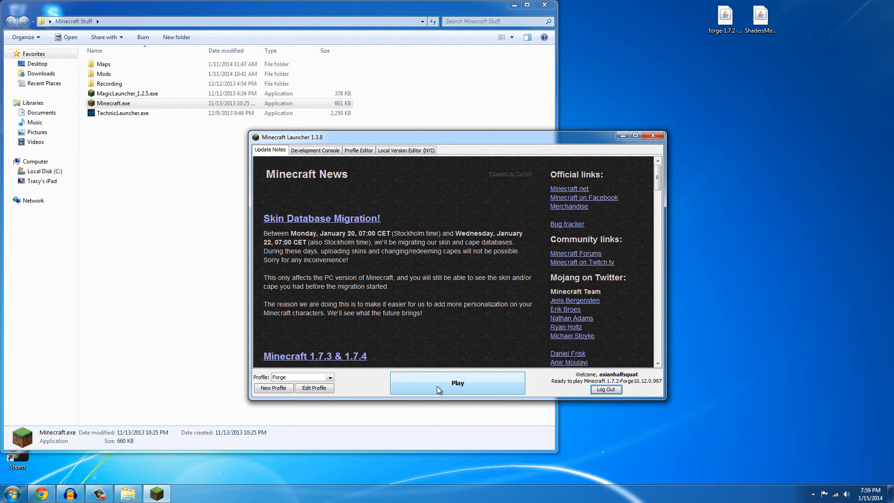
{"action": "left_click", "coordinate": [458, 383]}
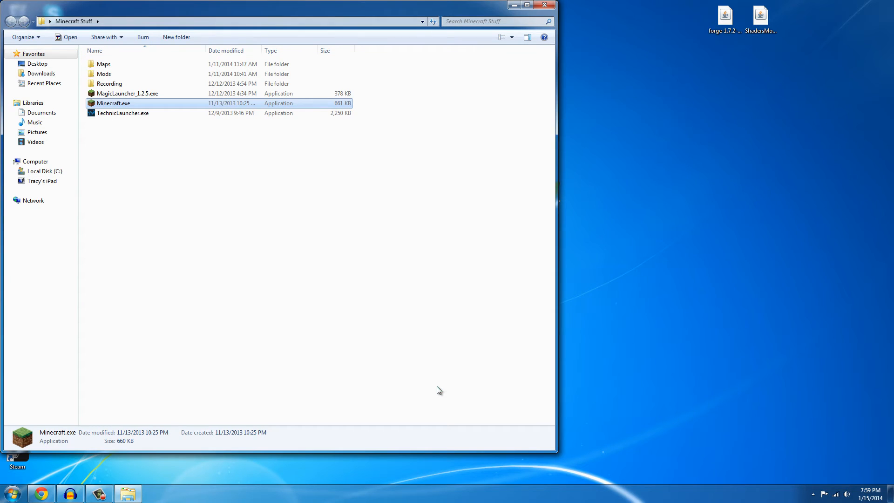
{"action": "double_click", "coordinate": [112, 103]}
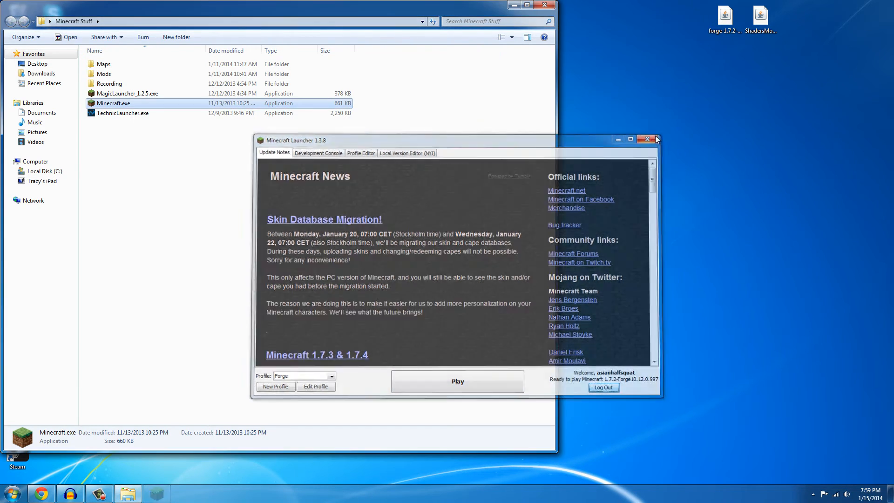
{"action": "left_click", "coordinate": [9, 491]}
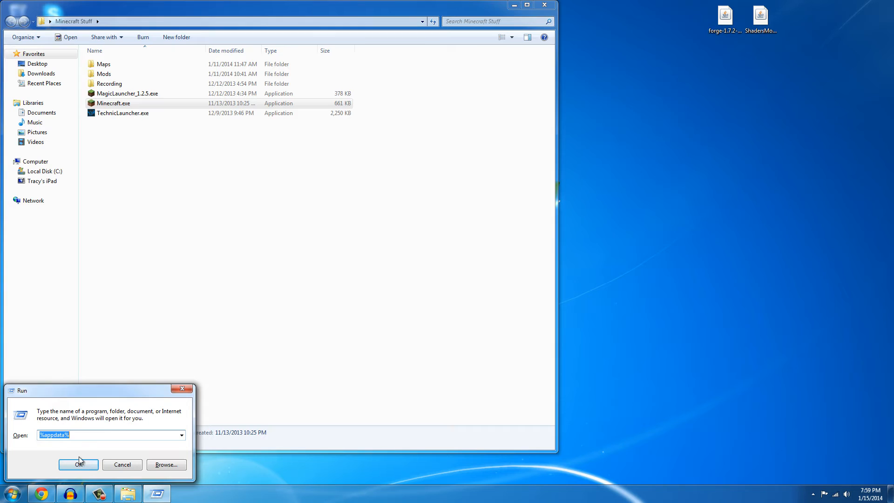
Step: Submit %appdata% in the Run dialog to open the AppData location
{"action": "left_click", "coordinate": [78, 464]}
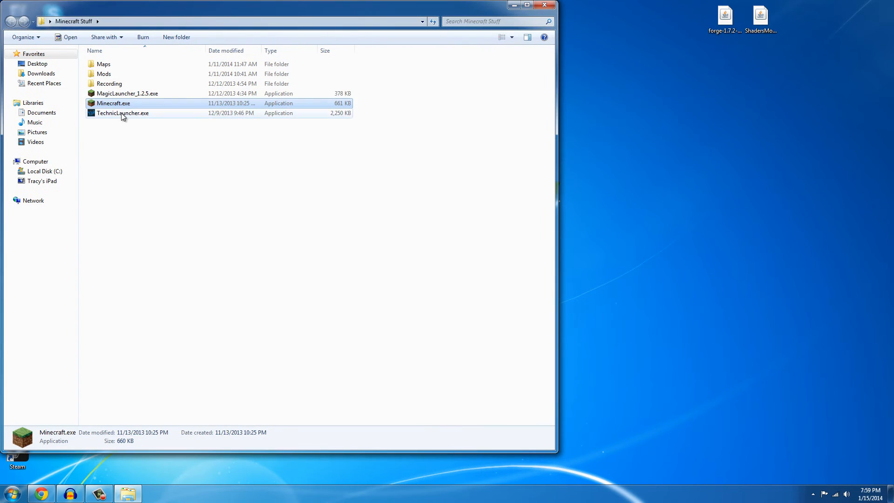
Step: Start MagicLauncher_1.2.5.exe and set the environment to 1.7.2-Forge10.12.0.999
{"action": "left_click", "coordinate": [127, 93]}
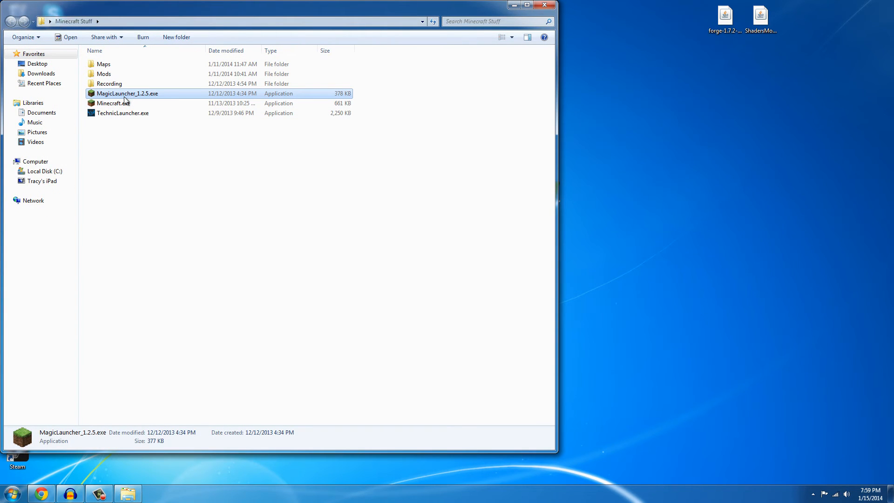
{"action": "double_click", "coordinate": [127, 94]}
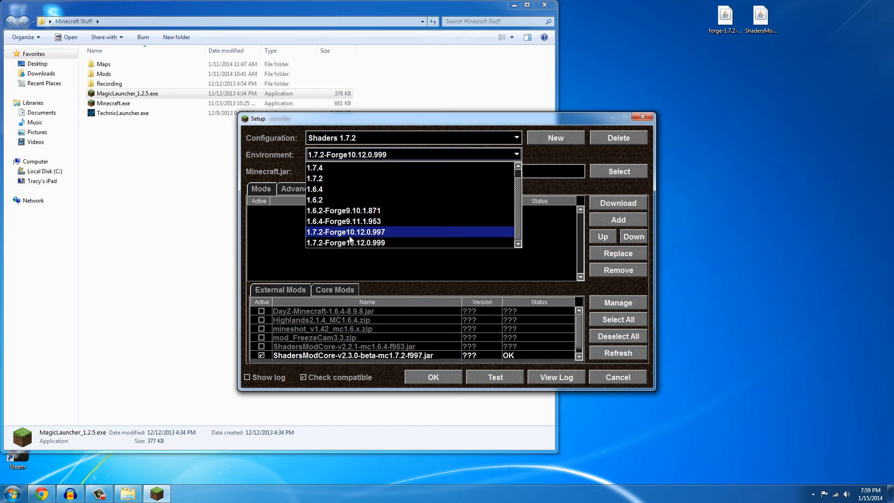
{"action": "left_click", "coordinate": [346, 242]}
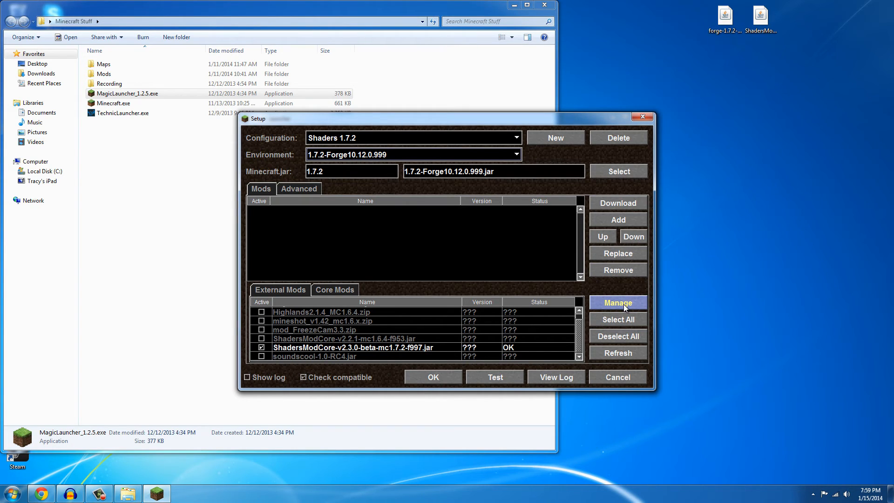
Step: Enable the ShadersModCore v2.3.0 mod under Manage and confirm the setup with OK
{"action": "left_click", "coordinate": [618, 303]}
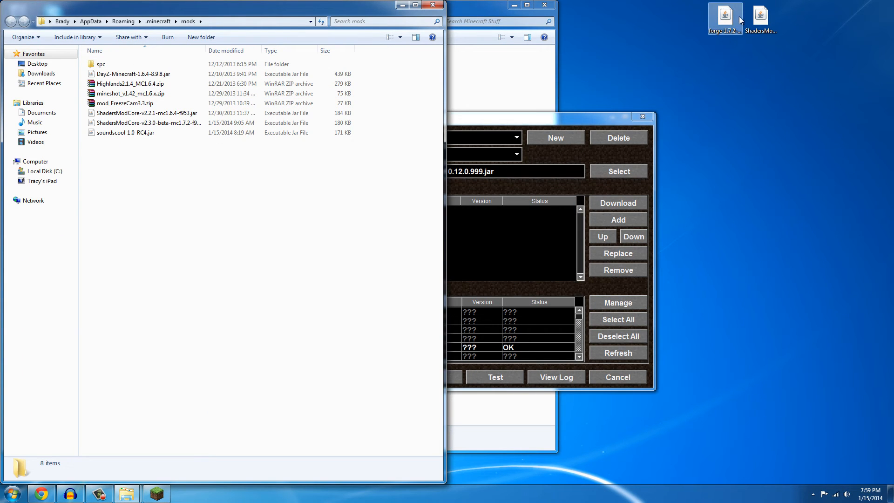
{"action": "left_click_drag", "start_coordinate": [760, 16], "coordinate": [201, 223]}
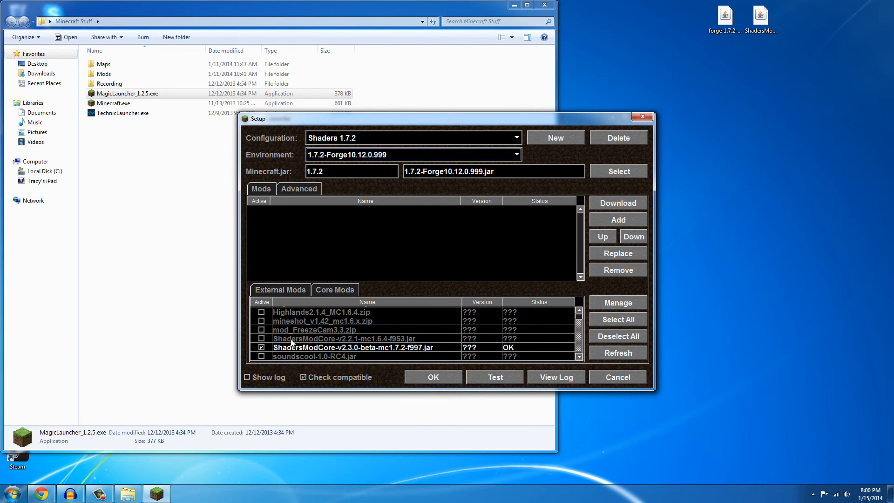
{"action": "left_click", "coordinate": [261, 348]}
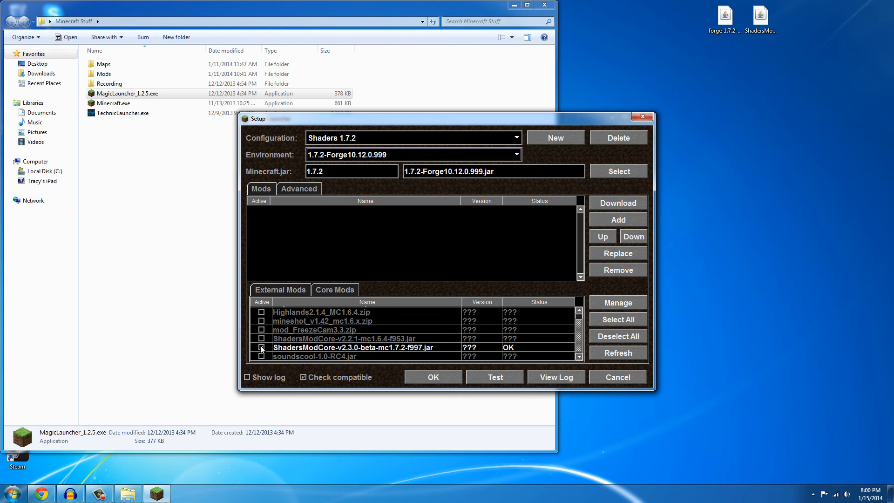
{"action": "left_click", "coordinate": [261, 347]}
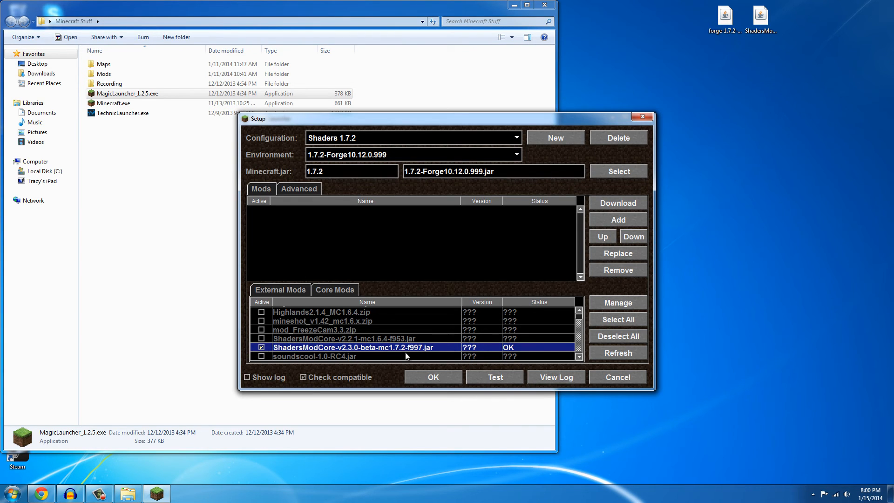
{"action": "left_click", "coordinate": [433, 377]}
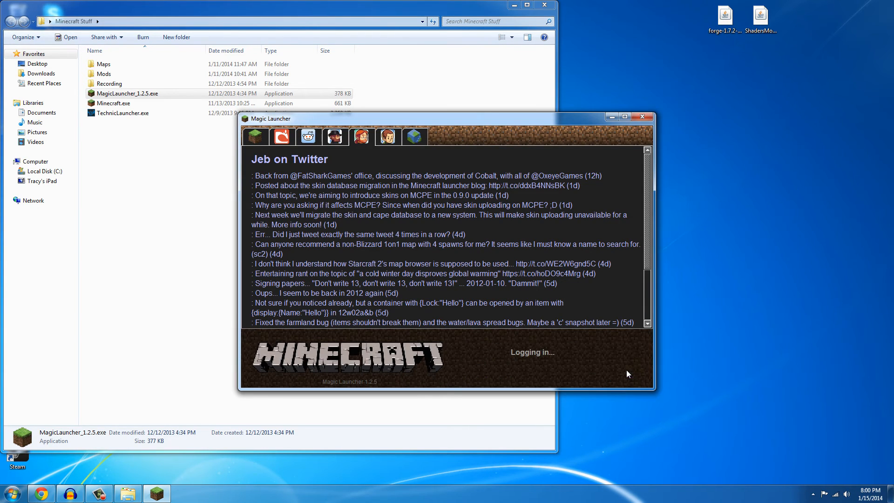
Step: Let Magic Launcher log in and launch Minecraft 1.7.2 to the title screen with 3 mods
{"action": "left_click", "coordinate": [642, 116]}
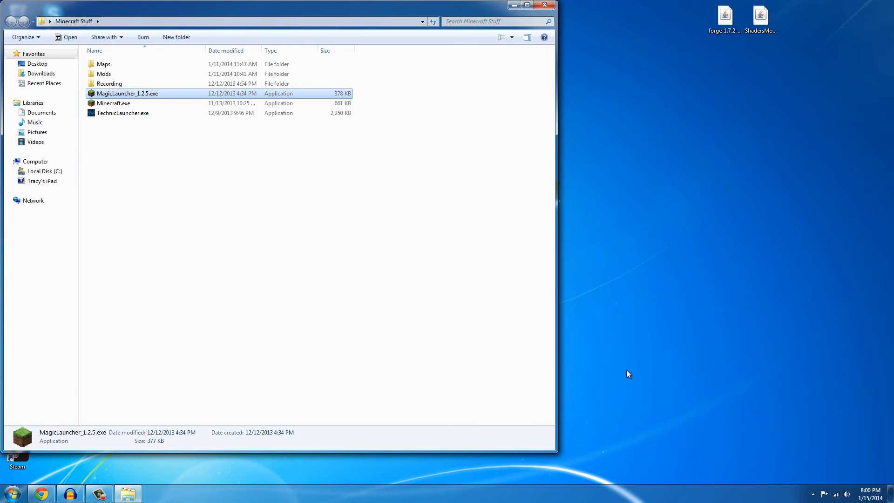
{"action": "double_click", "coordinate": [127, 93]}
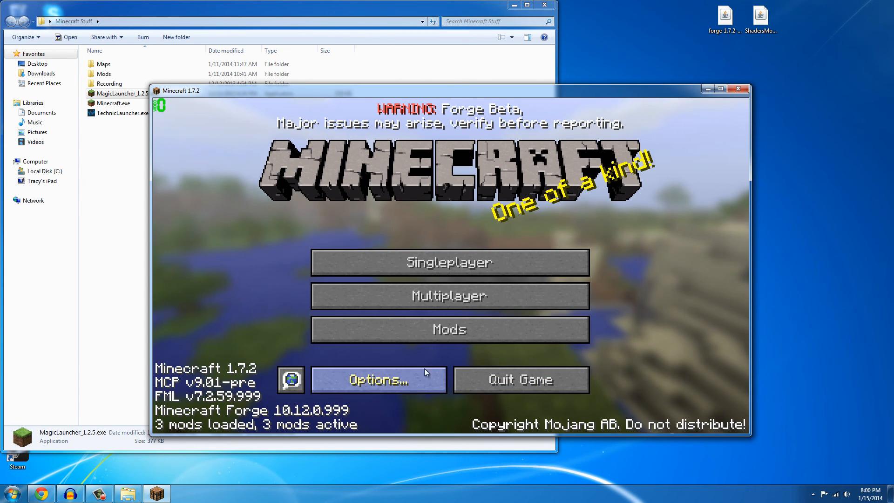
Step: Open Options then Shaders, review the installed shader packs, and return with Done
{"action": "left_click", "coordinate": [378, 380]}
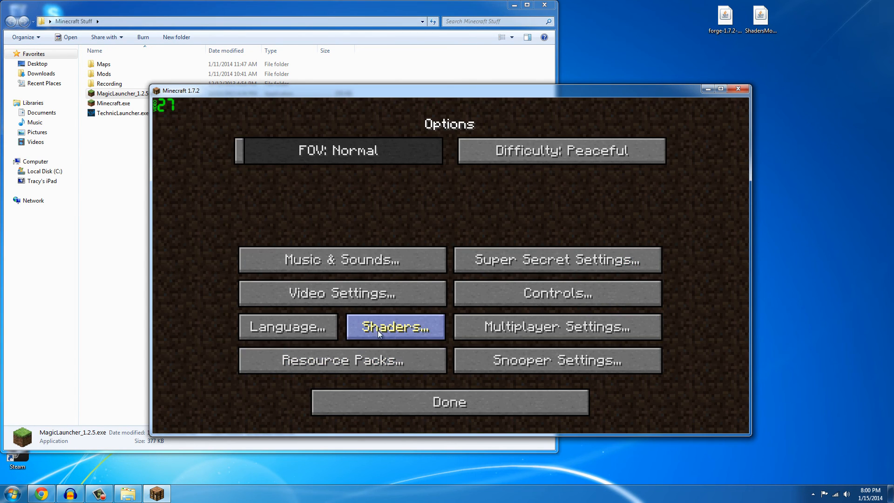
{"action": "left_click", "coordinate": [395, 327]}
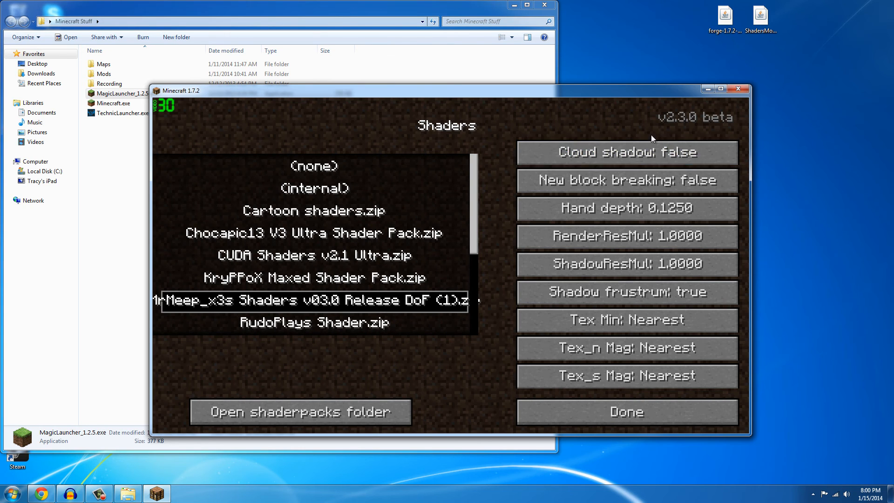
{"action": "mouse_move", "coordinate": [659, 331]}
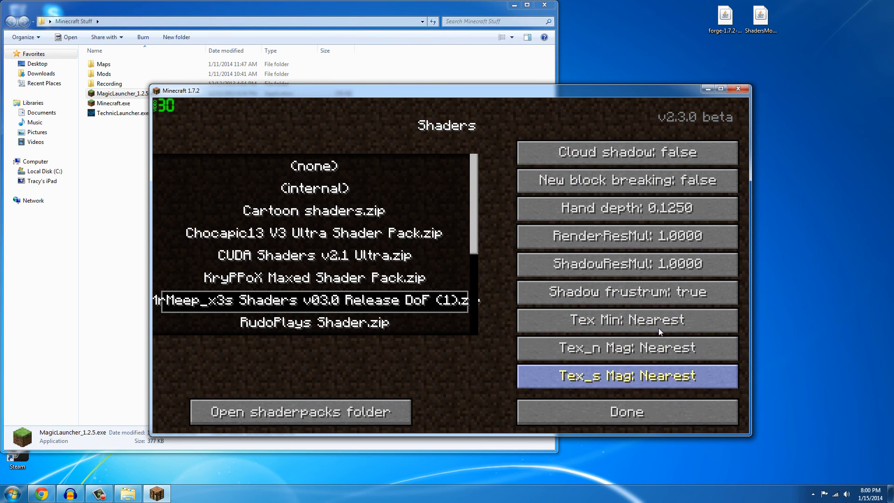
{"action": "mouse_move", "coordinate": [672, 272]}
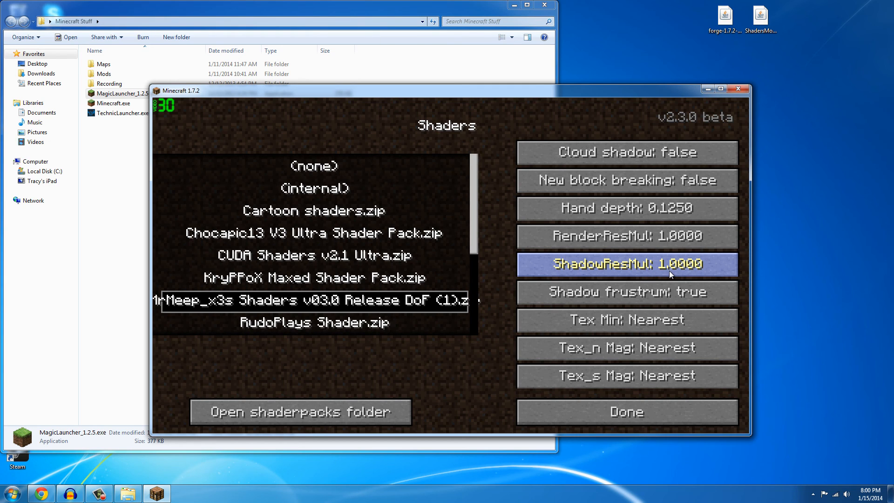
{"action": "mouse_move", "coordinate": [643, 156]}
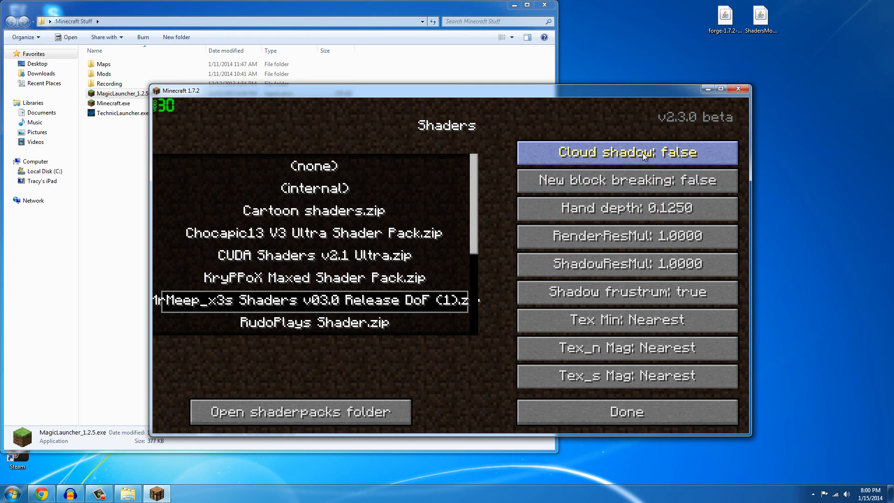
{"action": "mouse_move", "coordinate": [644, 425]}
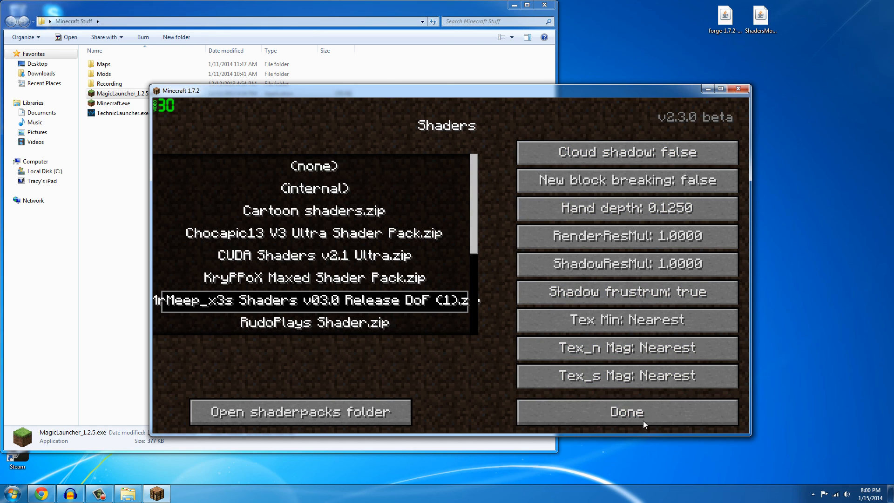
{"action": "left_click", "coordinate": [627, 412]}
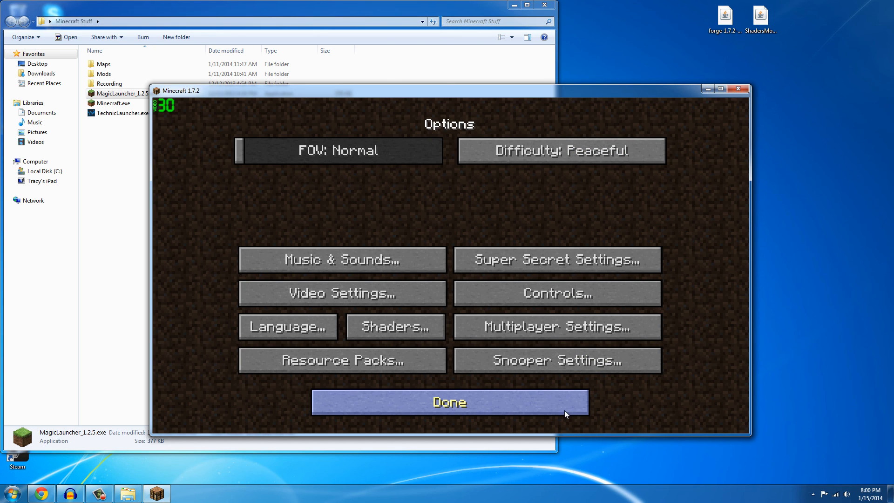